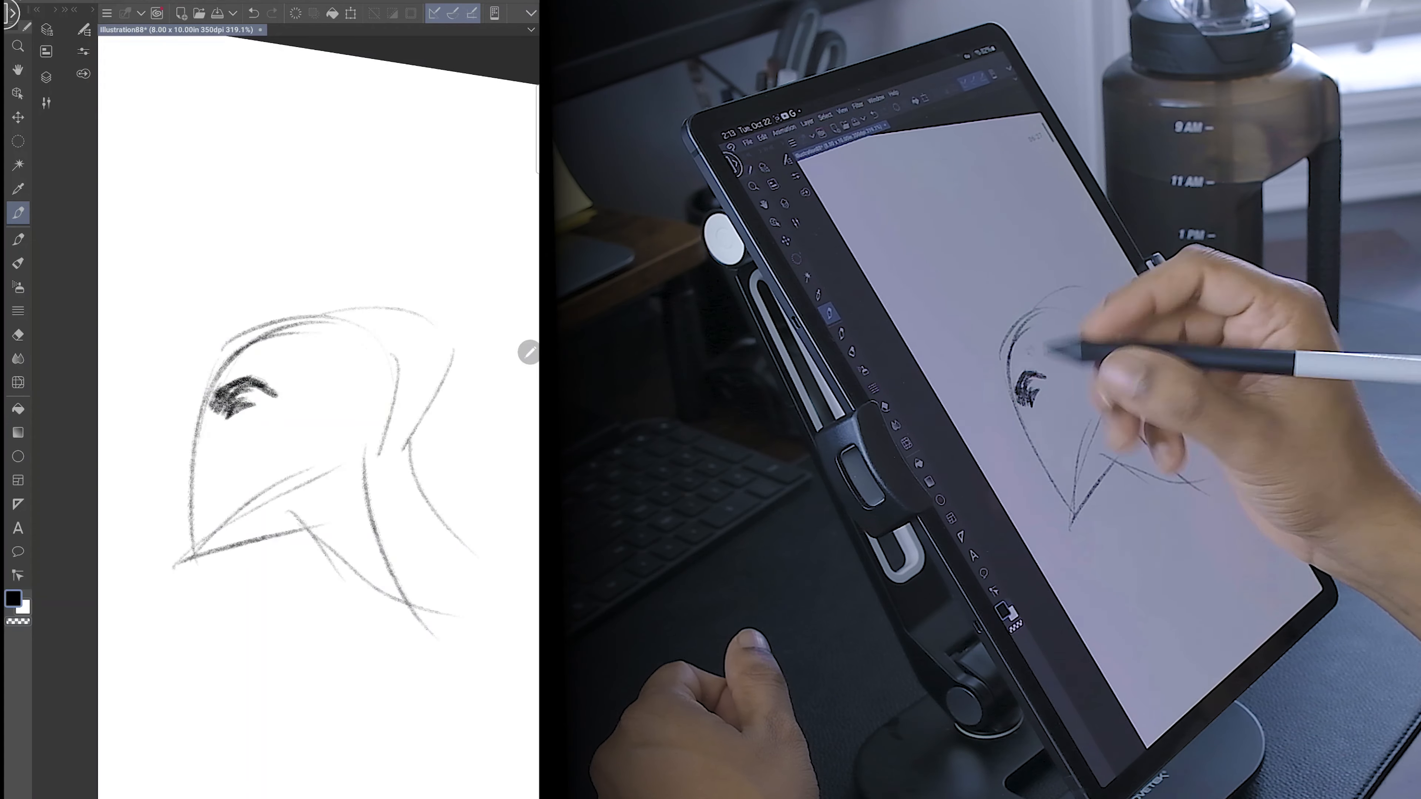
Sketch the cowled head's profile contour with pointed ears, face and shoulders in pencil.
{"action": "left_click_drag", "start_coordinate": [227, 398], "coordinate": [200, 444]}
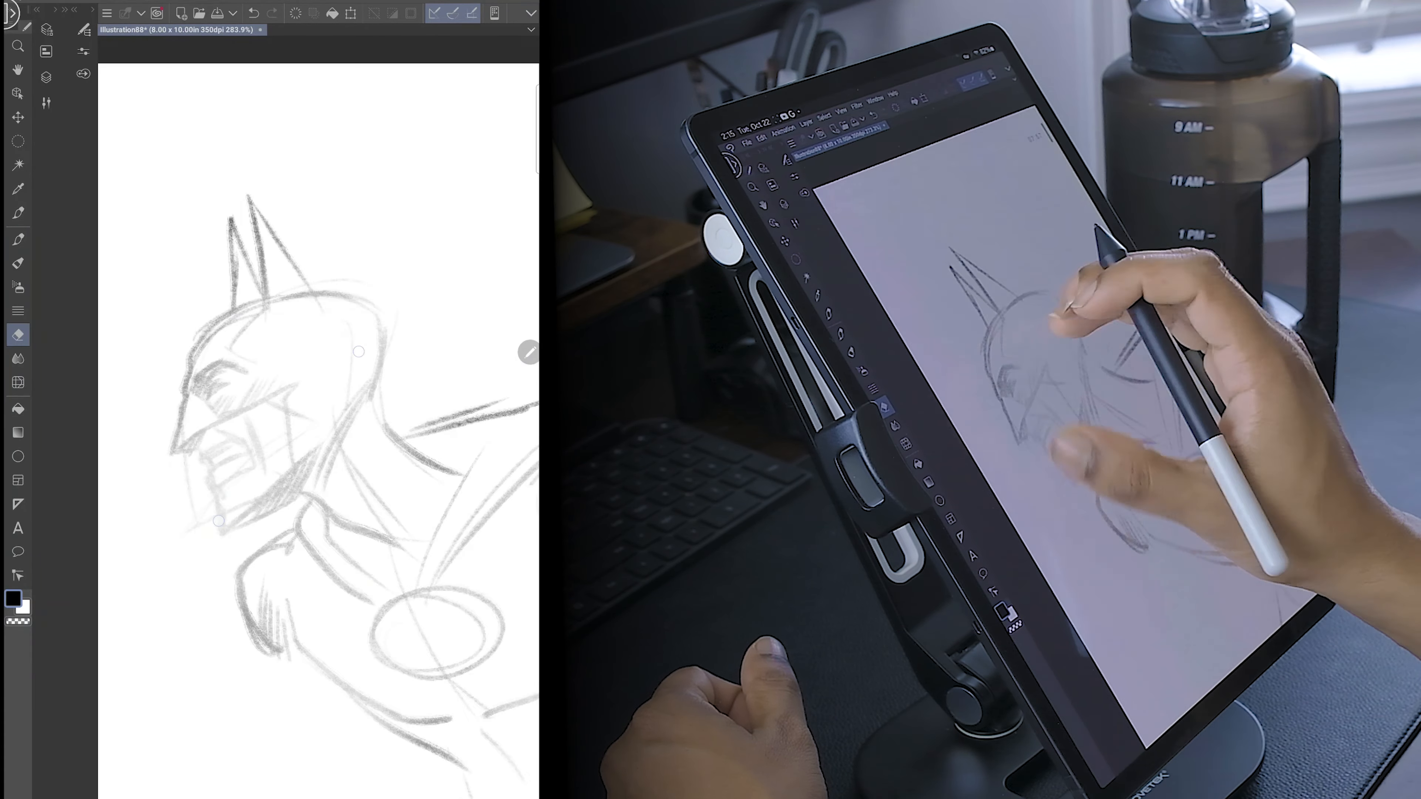
{"action": "left_click", "coordinate": [18, 214]}
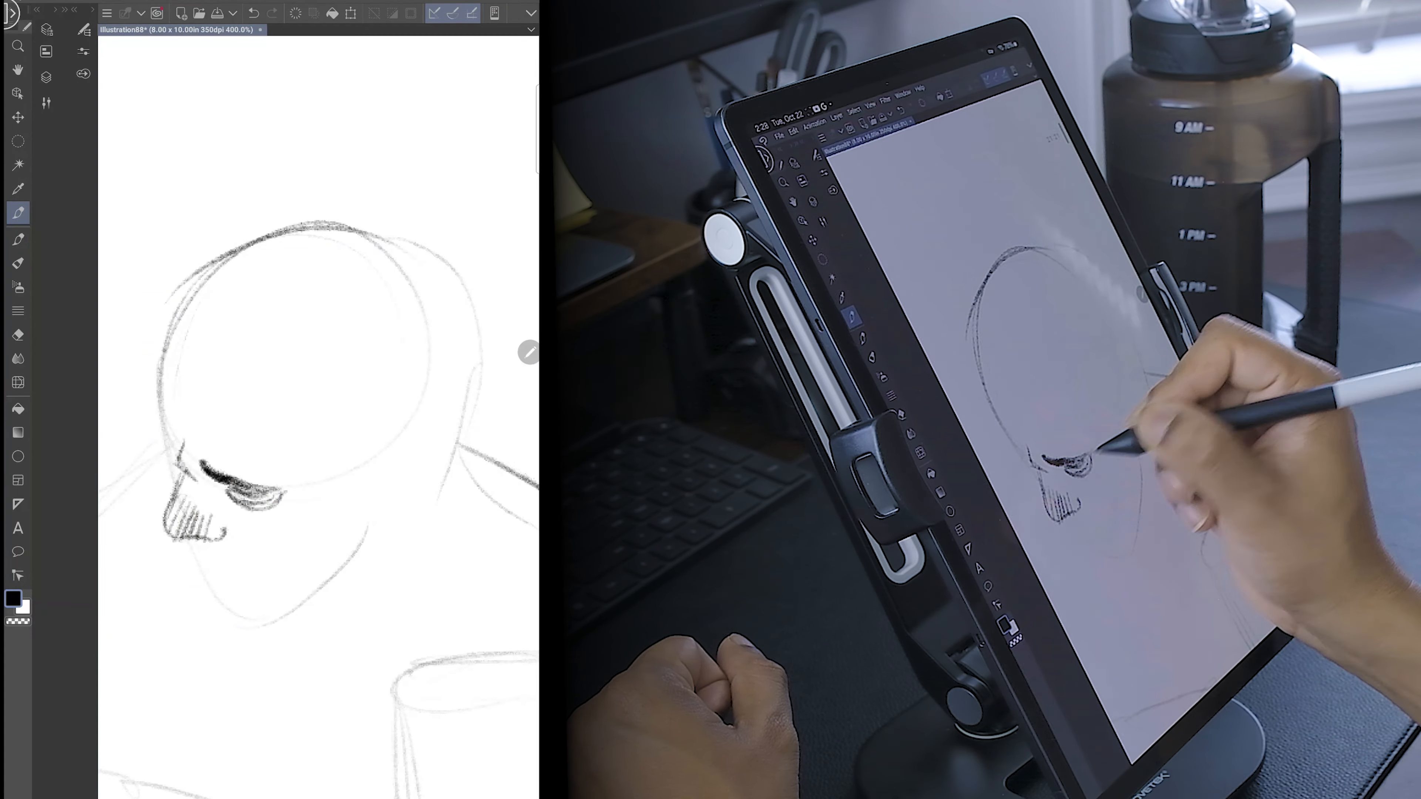
Sketch a small oval construction circle near the top-left of the fresh canvas.
{"action": "left_click_drag", "start_coordinate": [217, 508], "coordinate": [235, 616]}
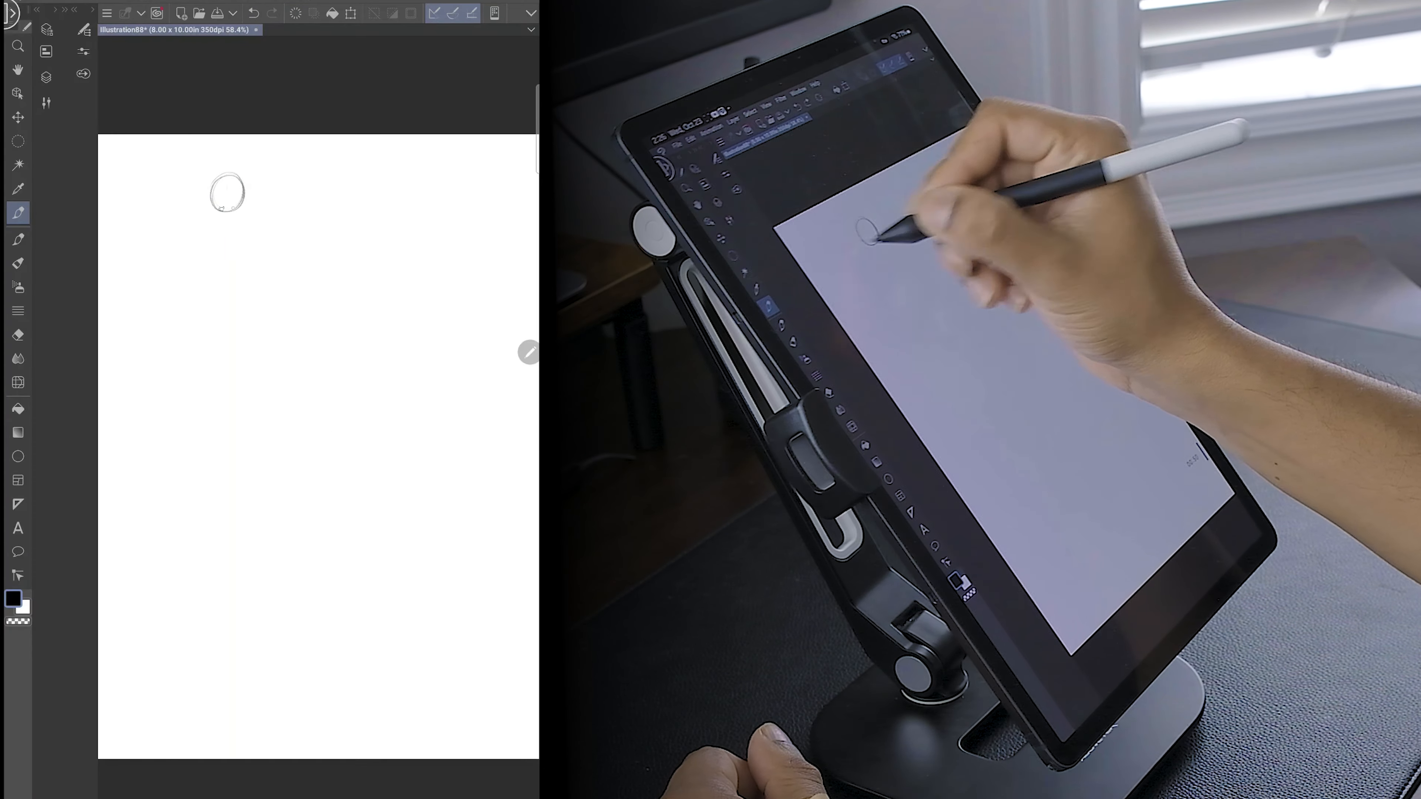
{"action": "left_click_drag", "start_coordinate": [226, 190], "coordinate": [194, 235]}
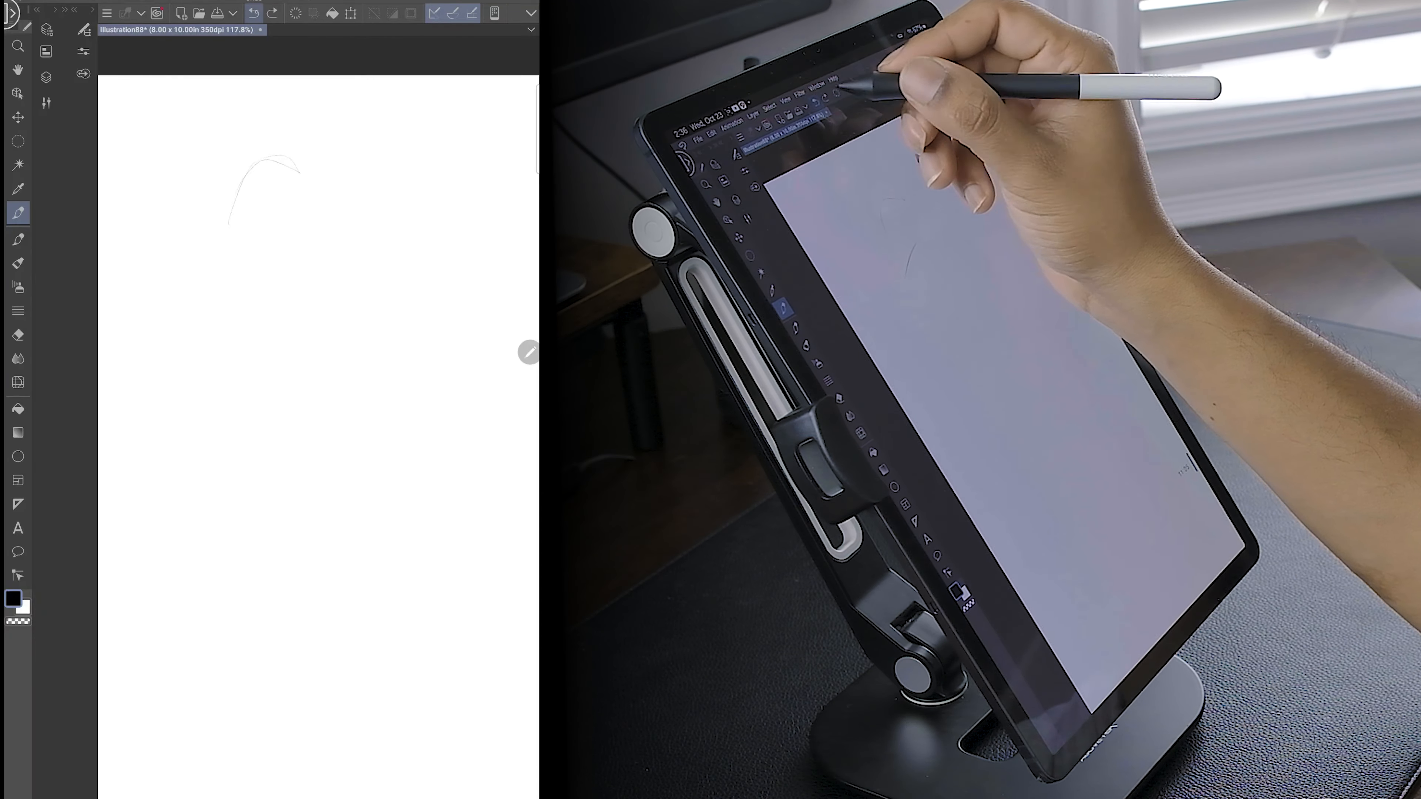
Rough in a loose walking gesture figure with head, torso and striding legs.
{"action": "left_click_drag", "start_coordinate": [271, 163], "coordinate": [290, 399]}
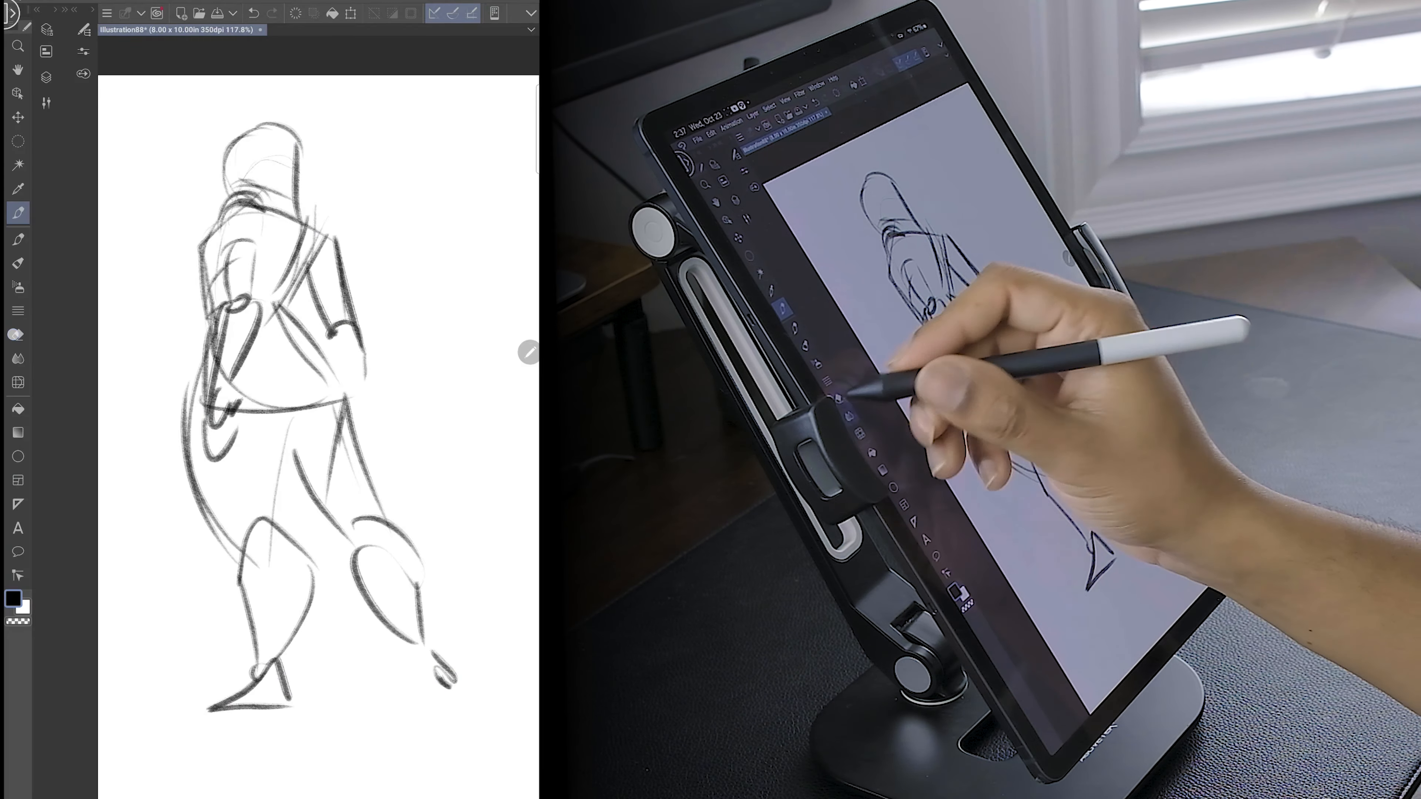
{"action": "left_click", "coordinate": [45, 102]}
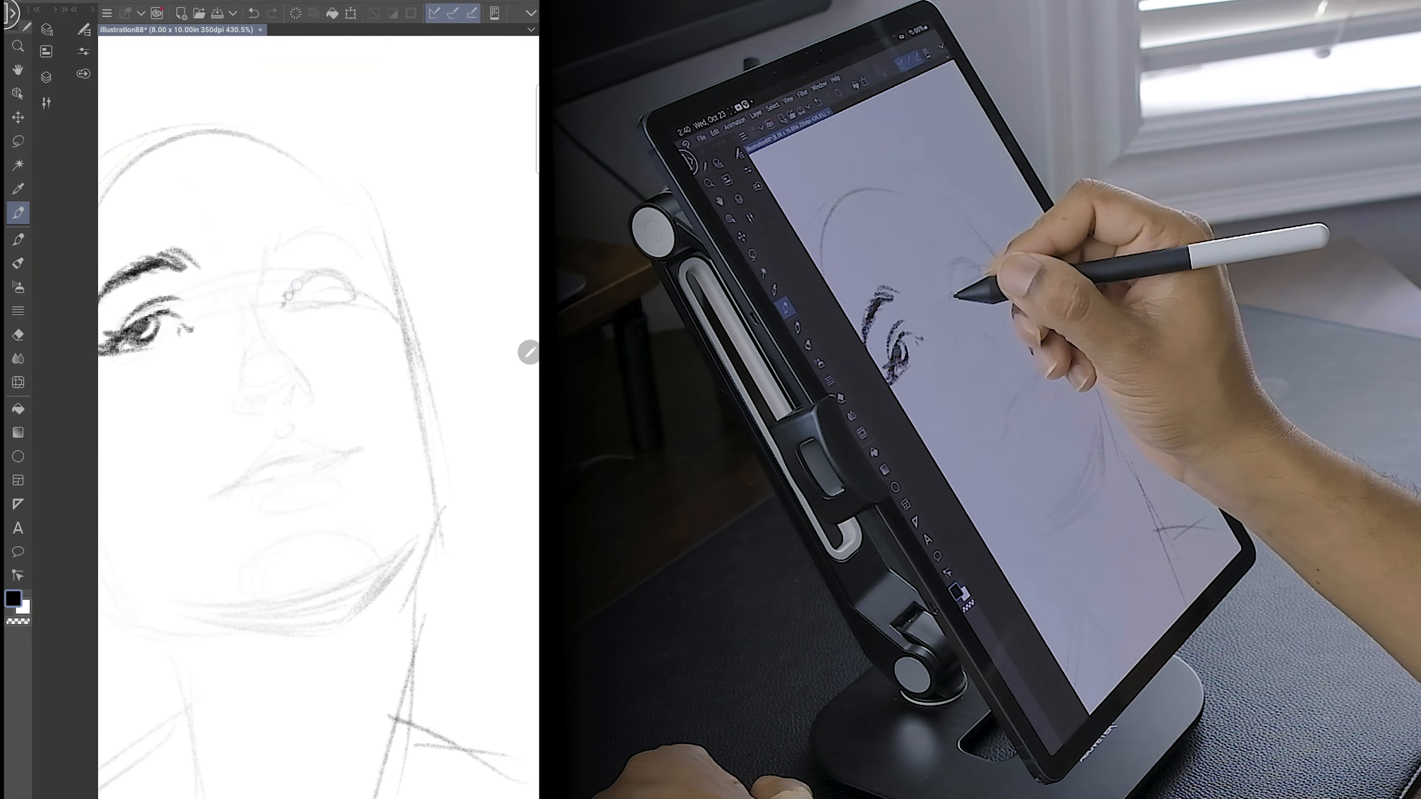
Stroke in the darker left eye and eyebrow over the light face guidelines.
{"action": "left_click_drag", "start_coordinate": [281, 290], "coordinate": [367, 286]}
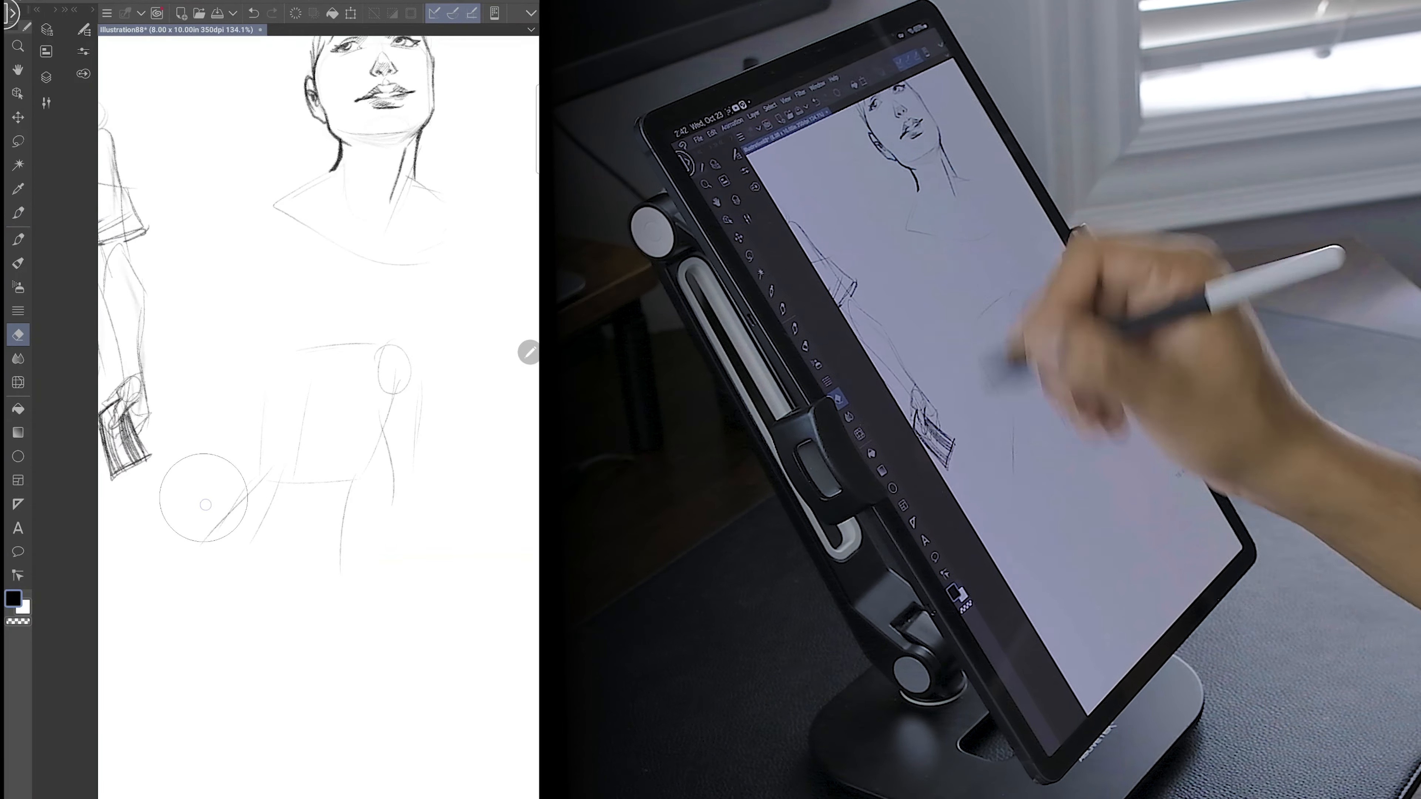
Switch to the Eraser to clean up the torso construction lines and circles.
{"action": "left_click", "coordinate": [17, 213]}
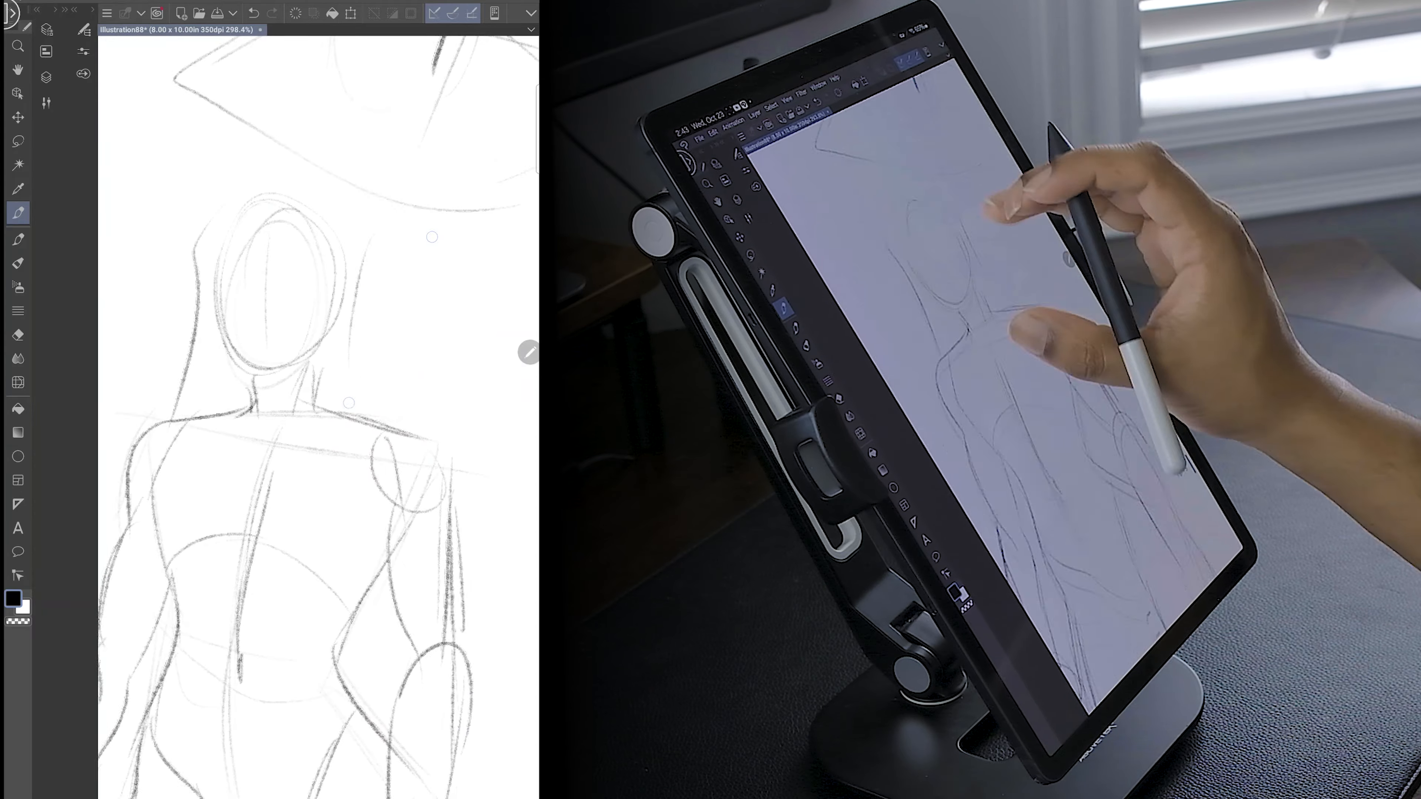
Zoom in closer on the portrait's face after roughing the torso lines.
{"action": "left_click", "coordinate": [18, 335]}
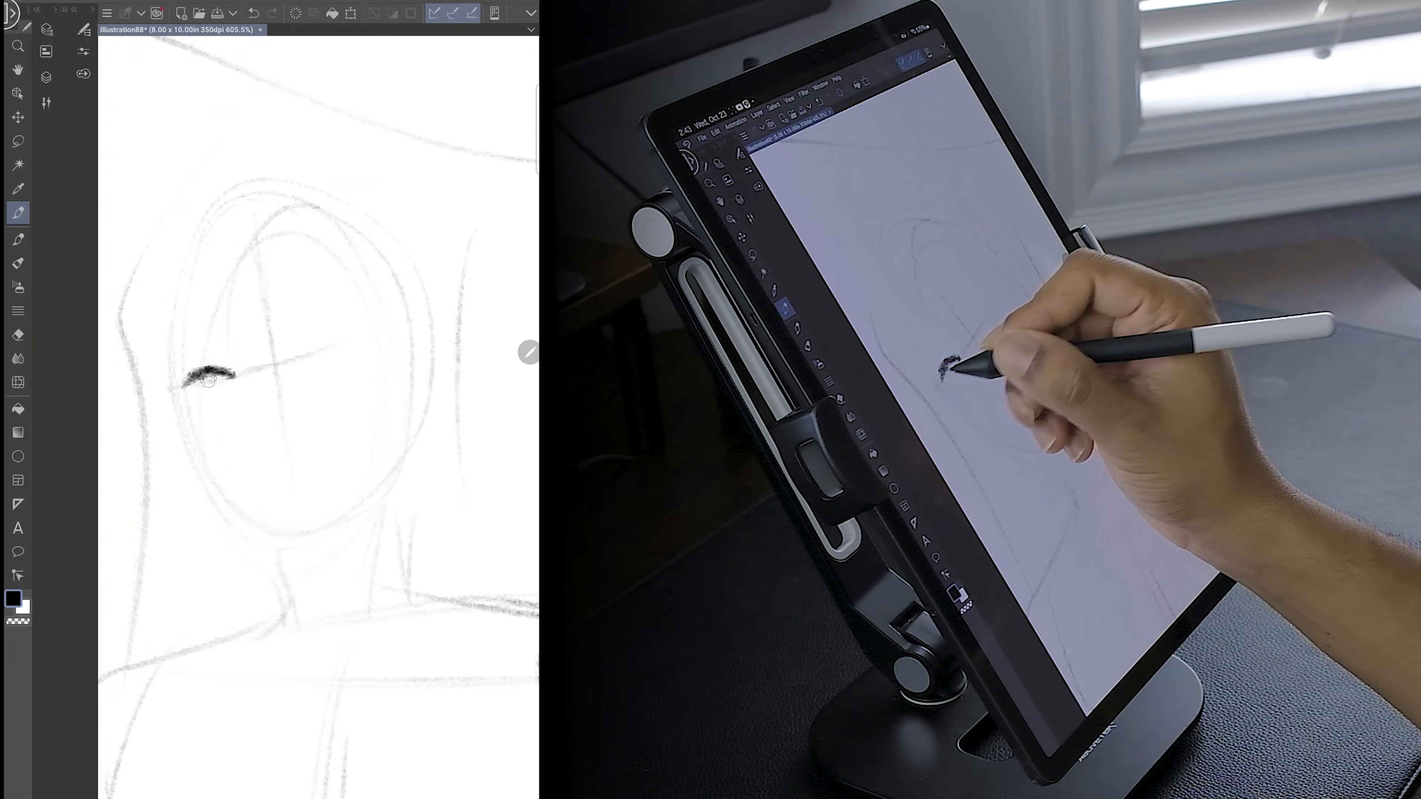
Draw the left and right dark eyebrows with eye marks beneath them.
{"action": "left_click_drag", "start_coordinate": [208, 376], "coordinate": [299, 335]}
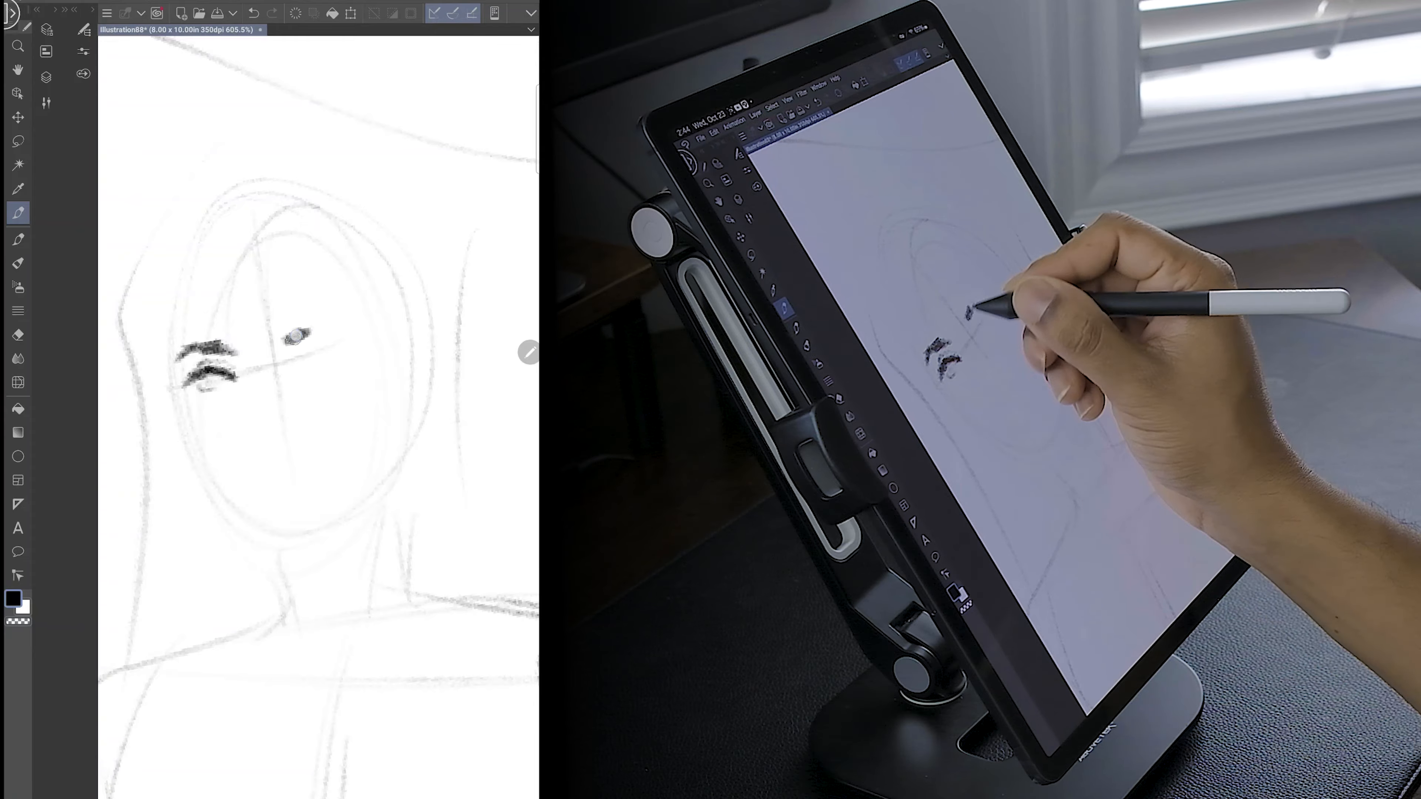
{"action": "left_click_drag", "start_coordinate": [281, 340], "coordinate": [348, 354]}
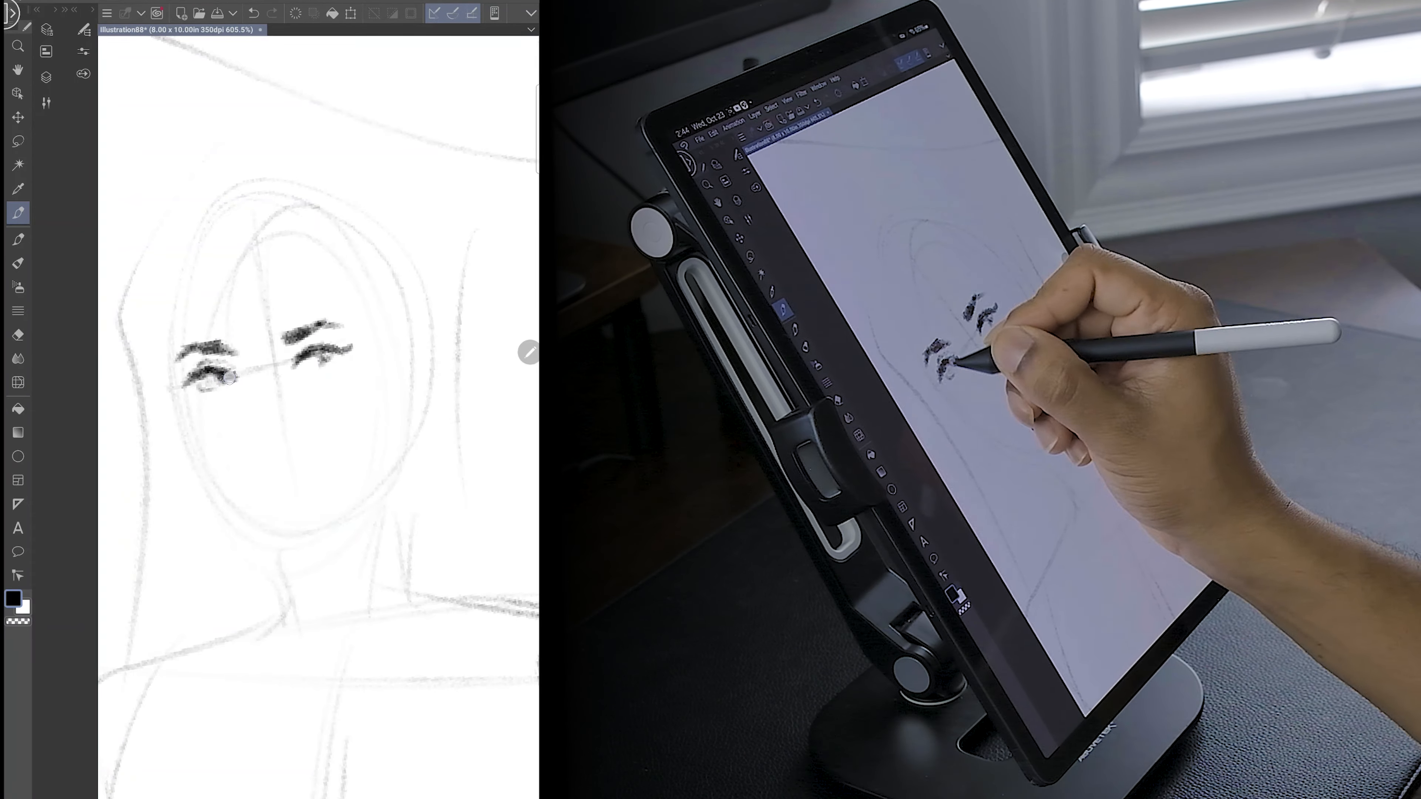